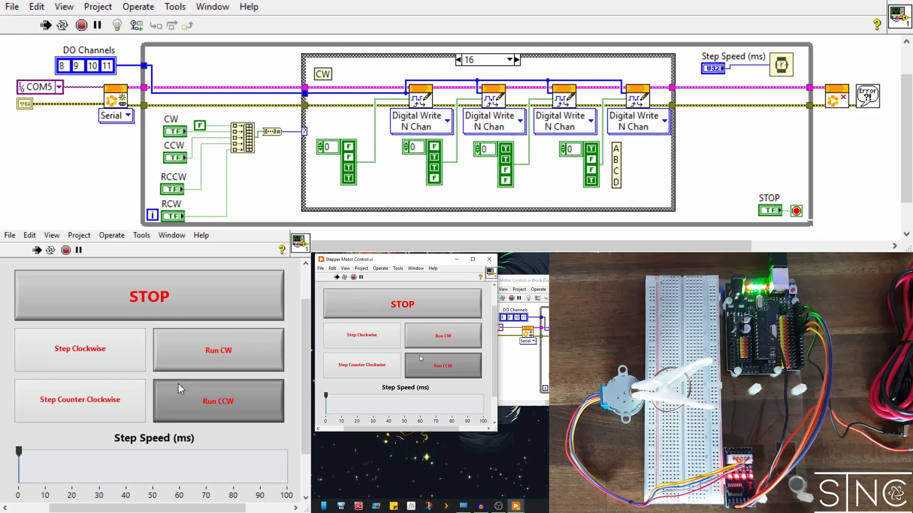
Step: Release the Run CCW button to stop the motor, then press Step Clockwise
click(80, 348)
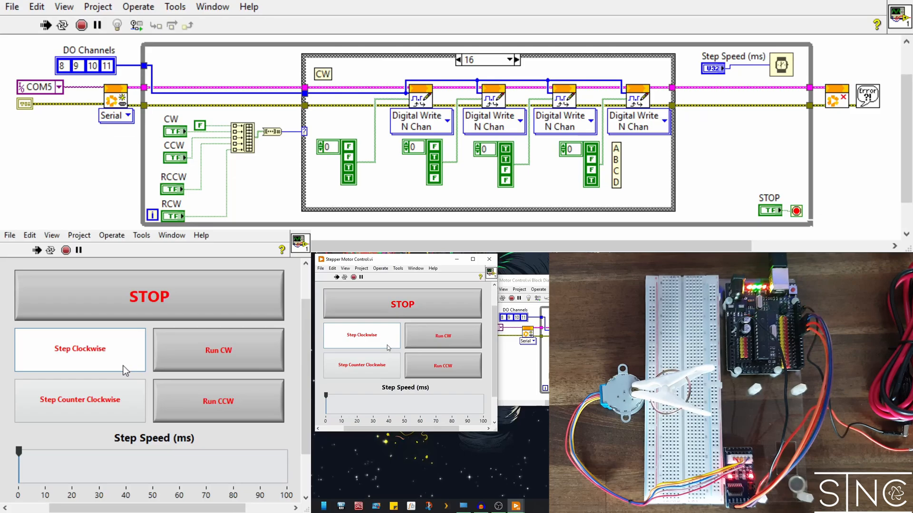
click(80, 399)
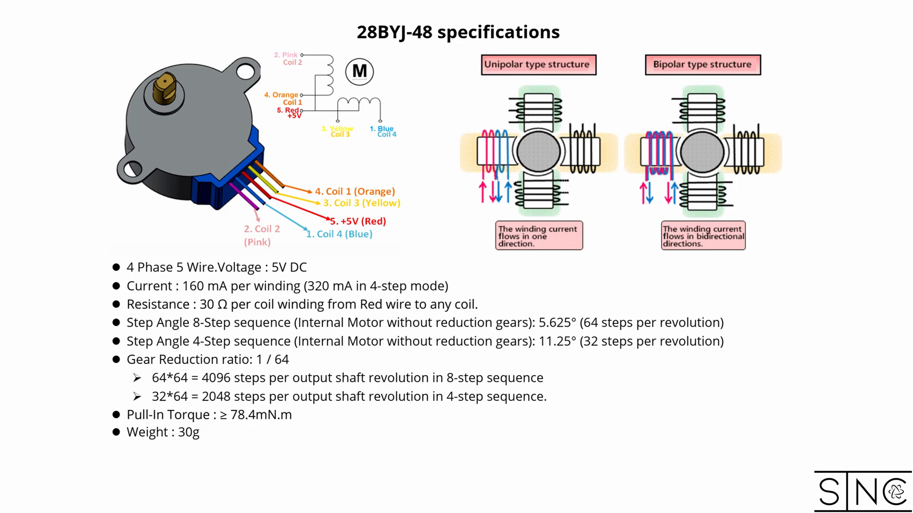
Step: Advance the presentation to the slide on full-step, half-step and micro-step drive modes
key(Right)
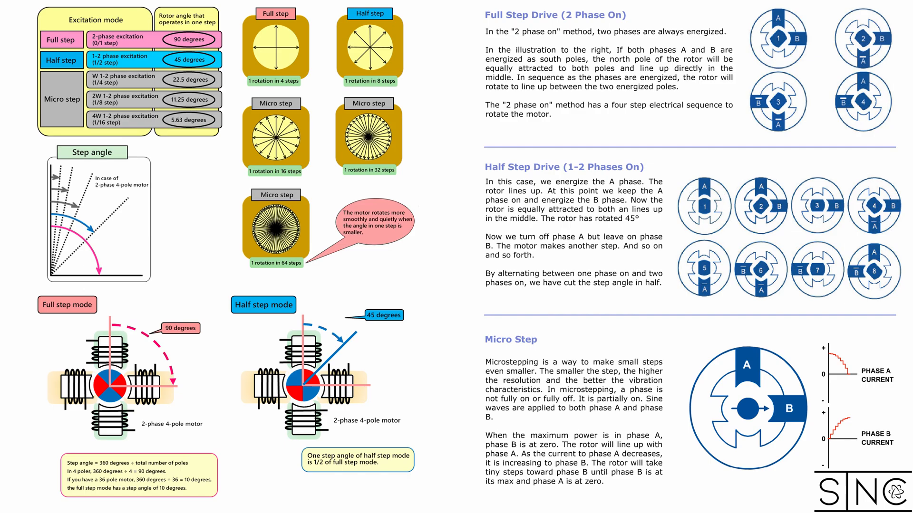